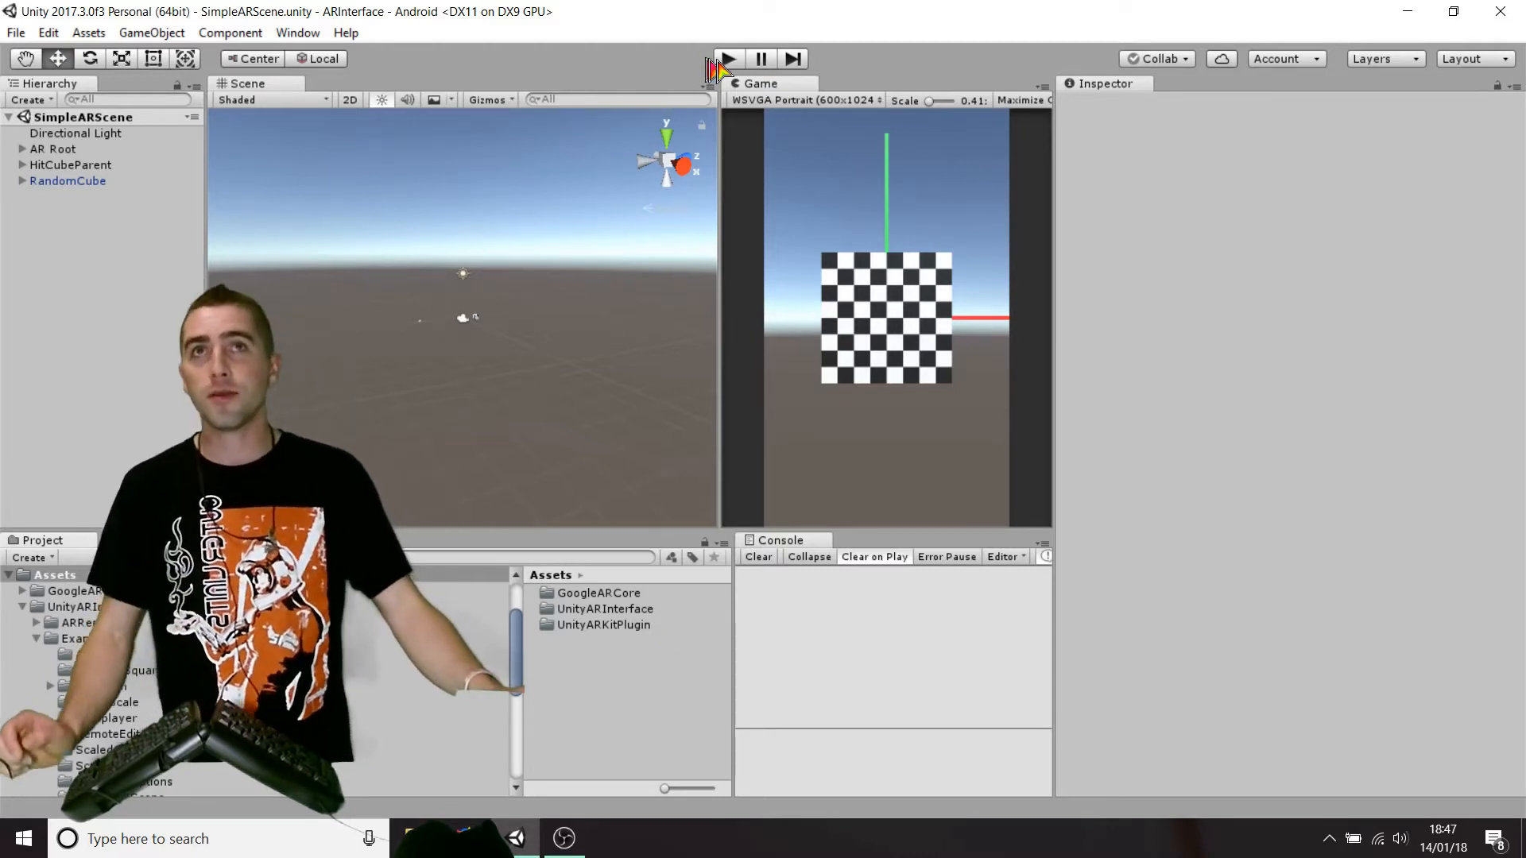
Play SimpleARScene in the Editor and stop it, leaving object-layer errors in the Console.
{"action": "left_click", "coordinate": [727, 58]}
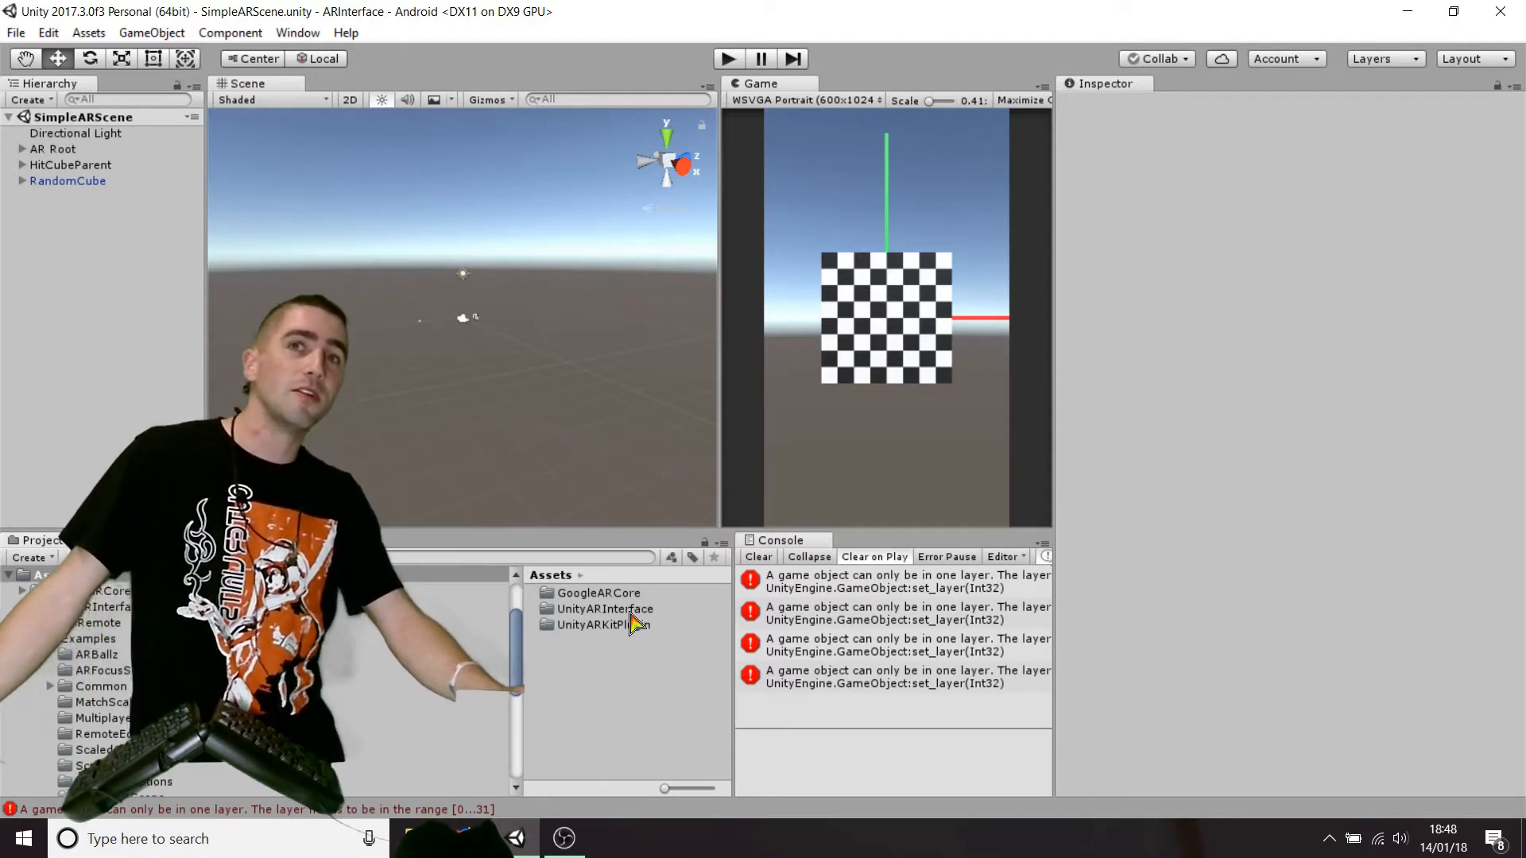
Open the RemoteDevice scene from UnityARInterface > ARRemote in the Project window.
{"action": "double_click", "coordinate": [603, 608]}
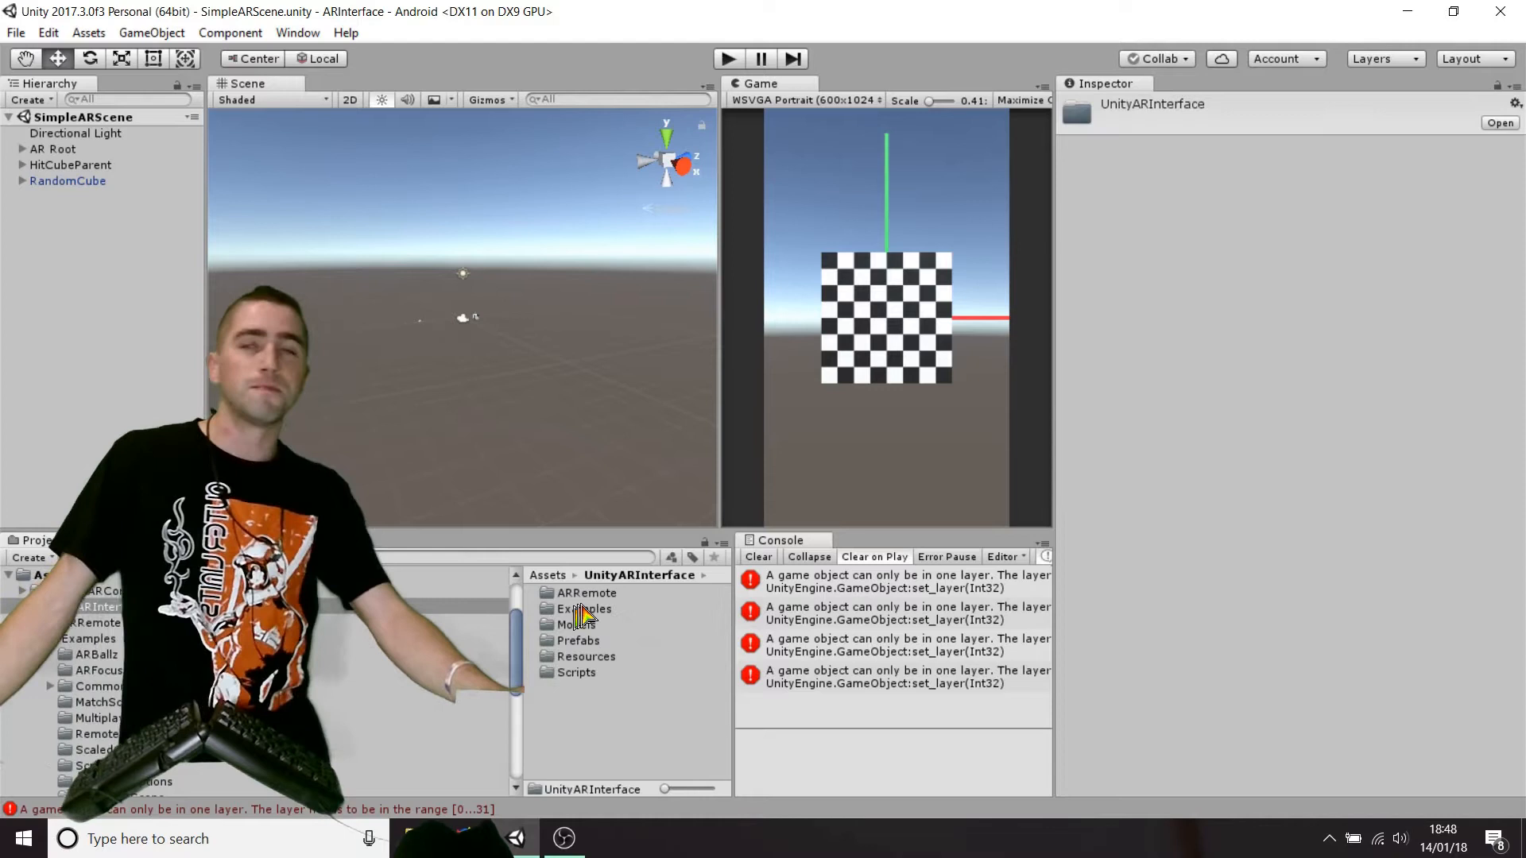
{"action": "double_click", "coordinate": [587, 593]}
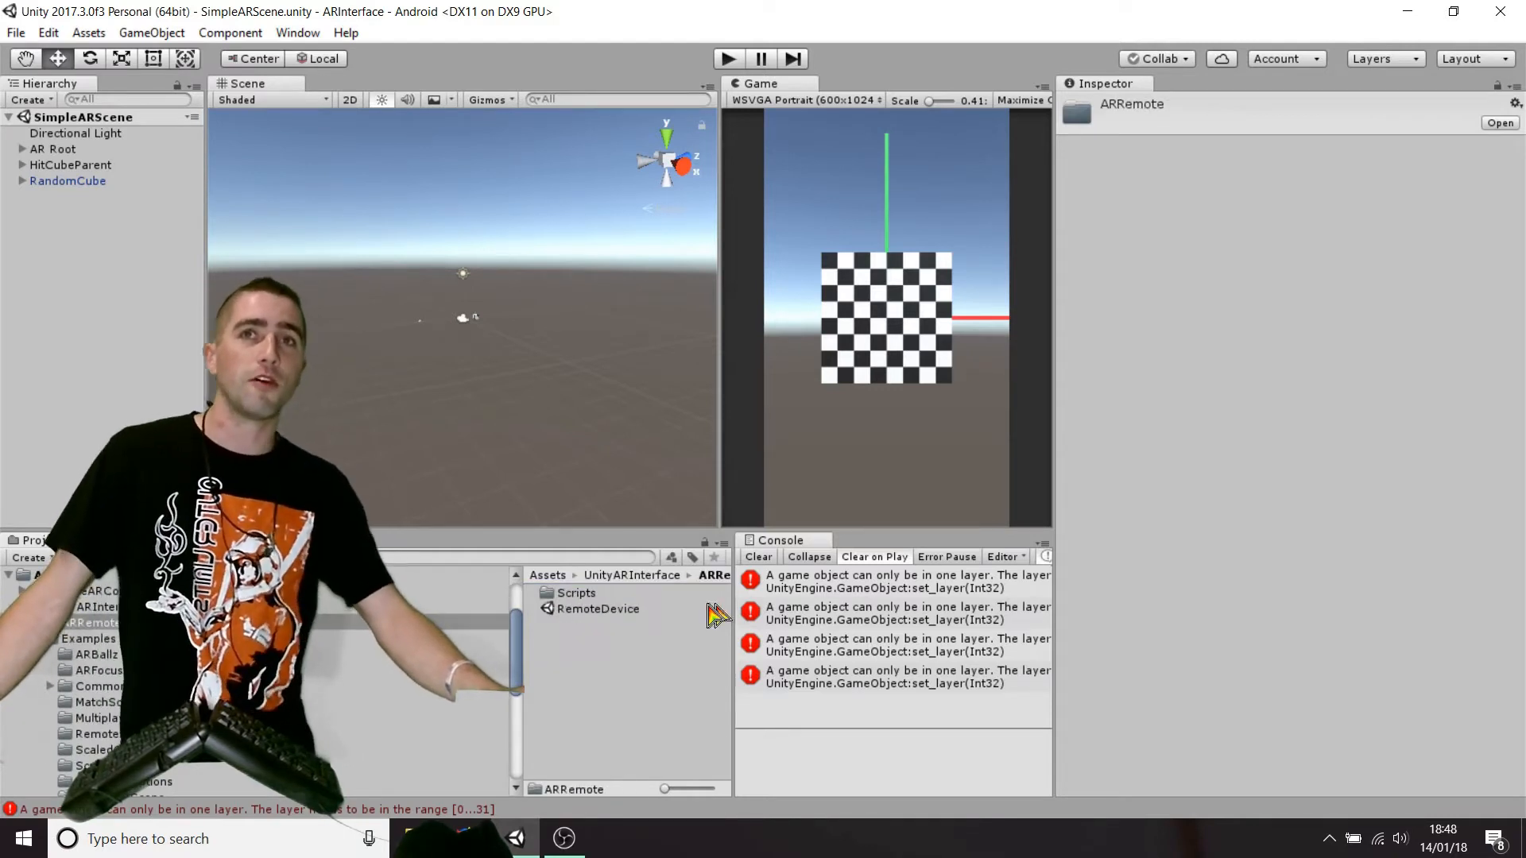
{"action": "double_click", "coordinate": [599, 608]}
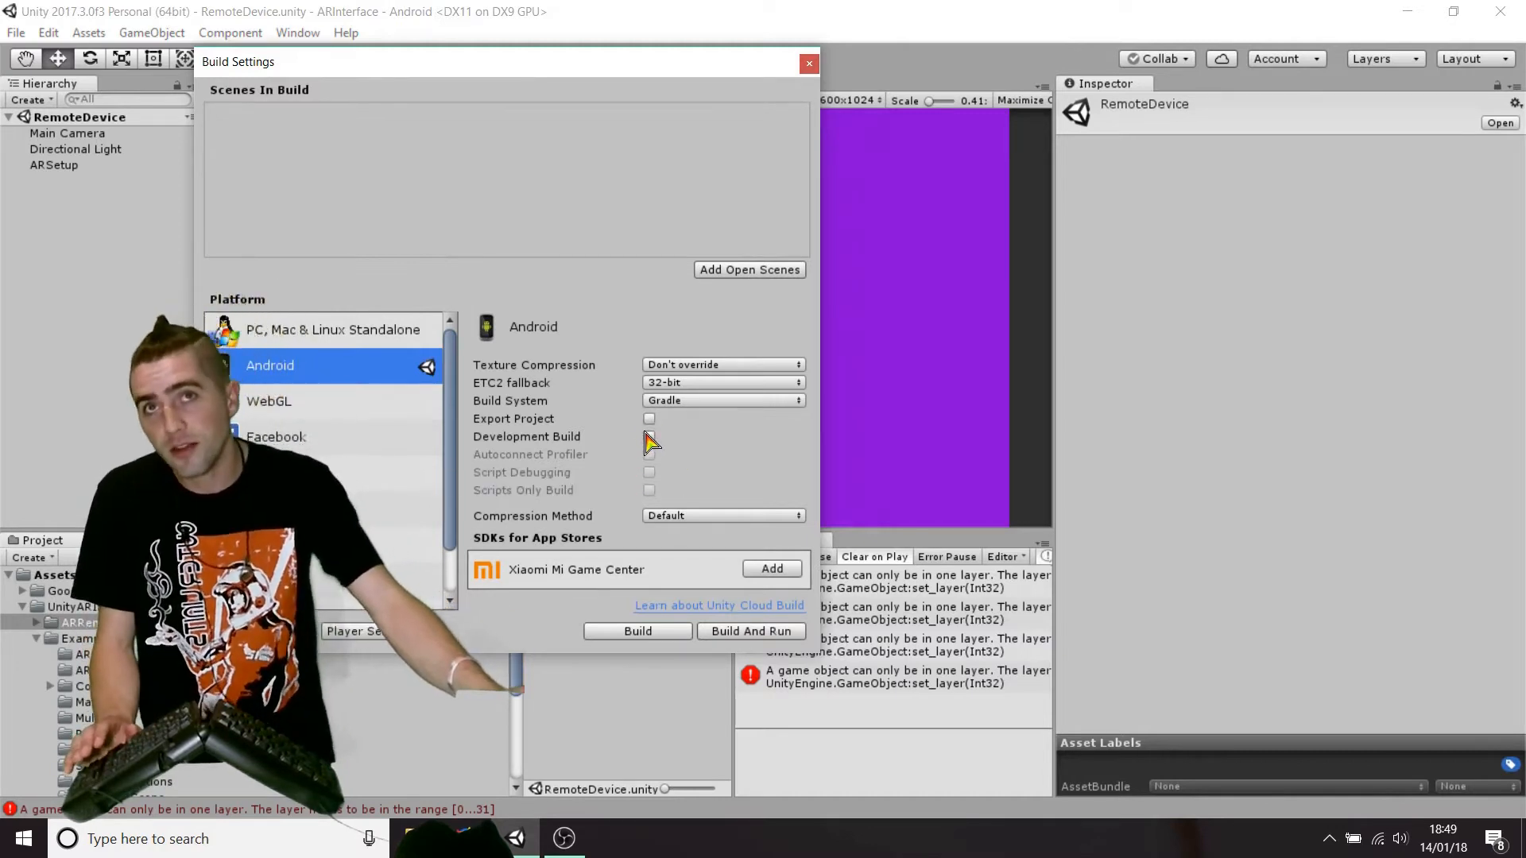
Enable Development Build for Android and open Player Settings (product ARInterface Demo).
{"action": "left_click", "coordinate": [650, 437]}
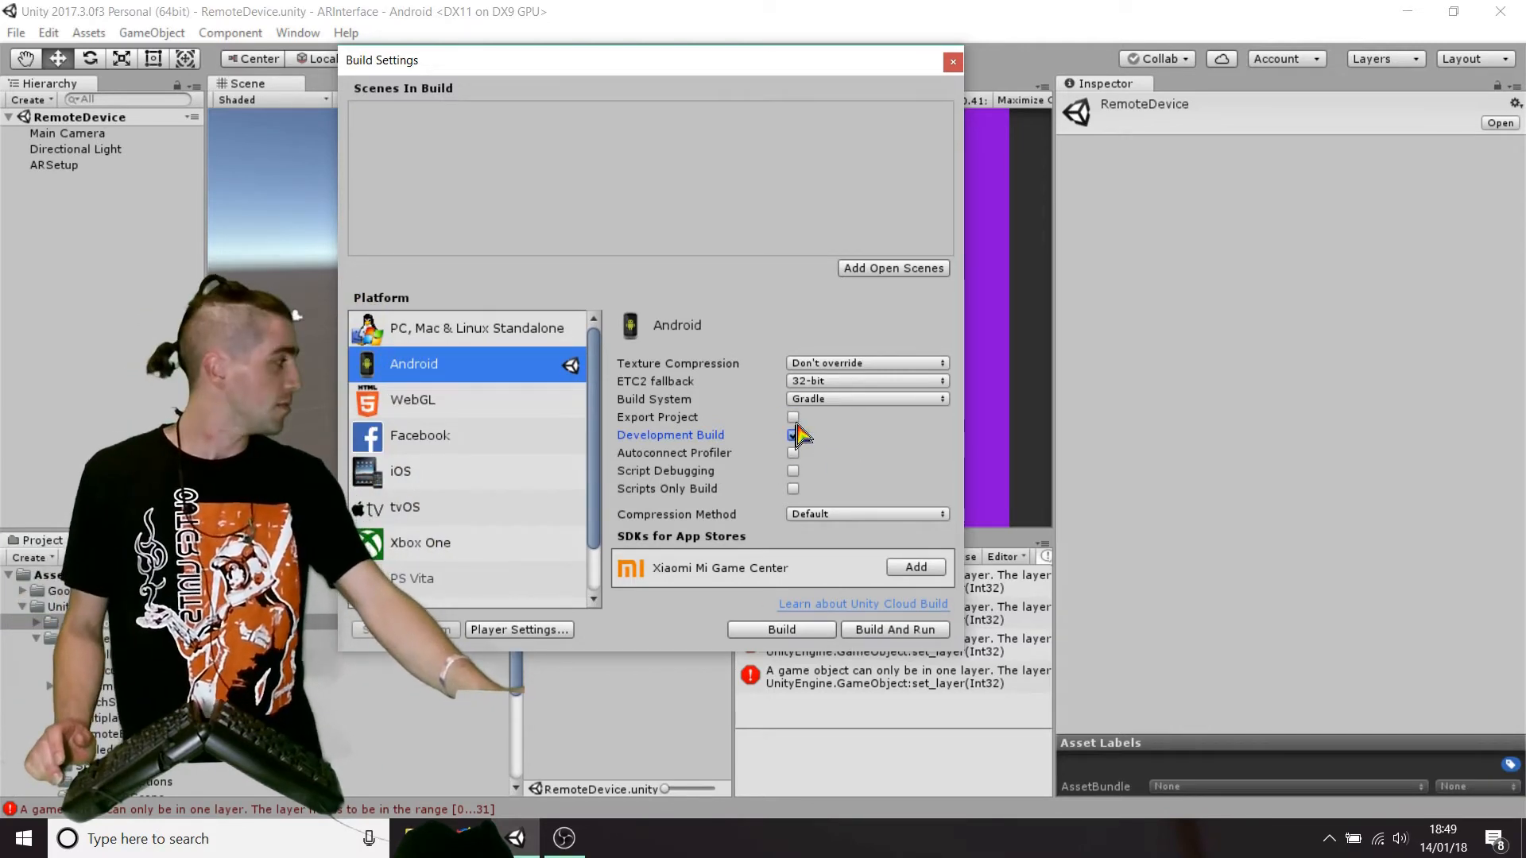
{"action": "left_click", "coordinate": [793, 434]}
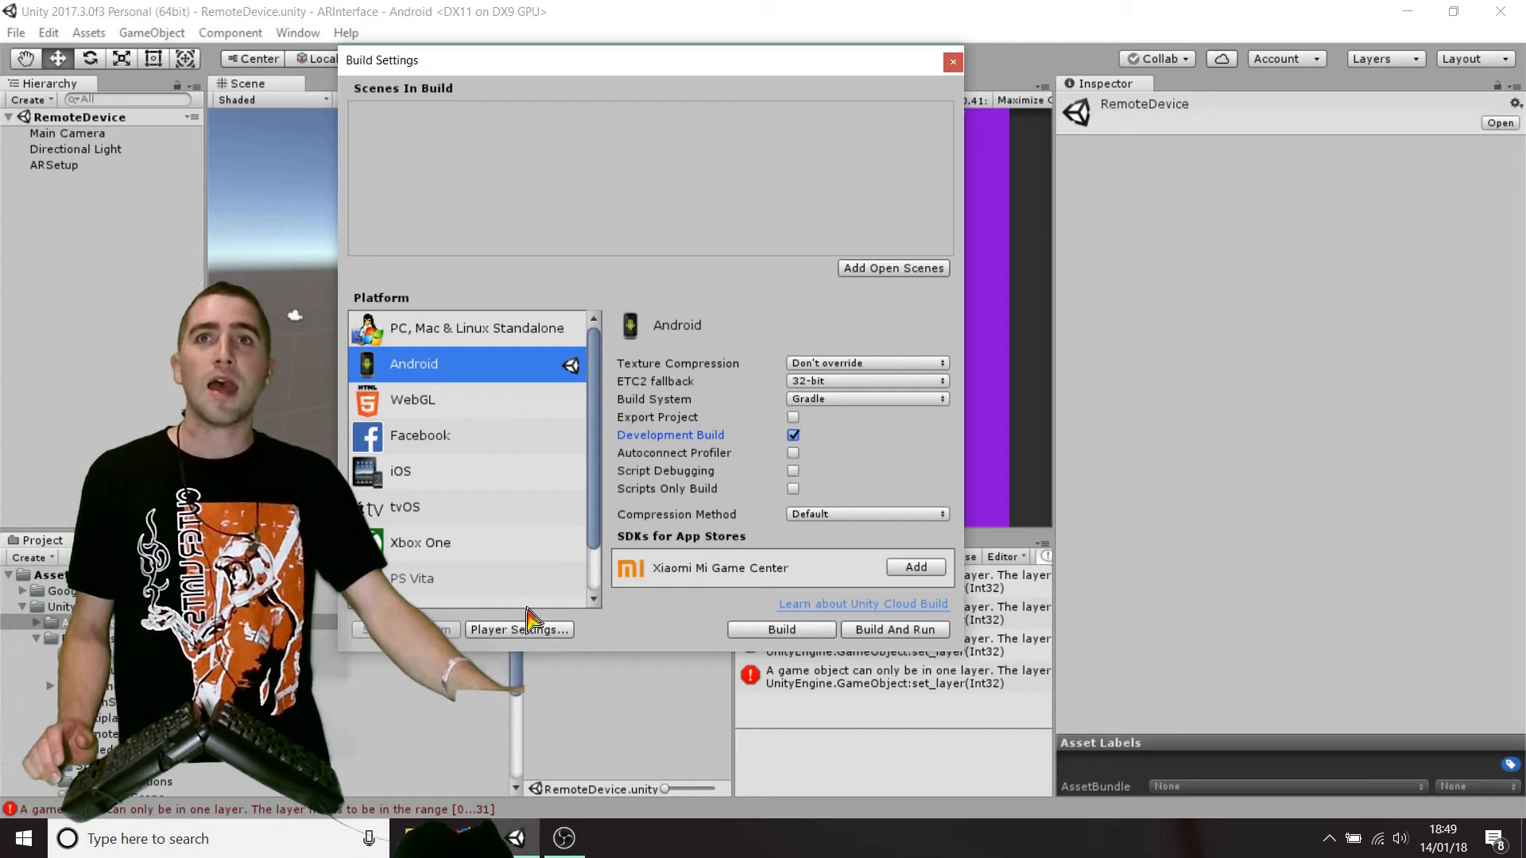
{"action": "left_click", "coordinate": [517, 629]}
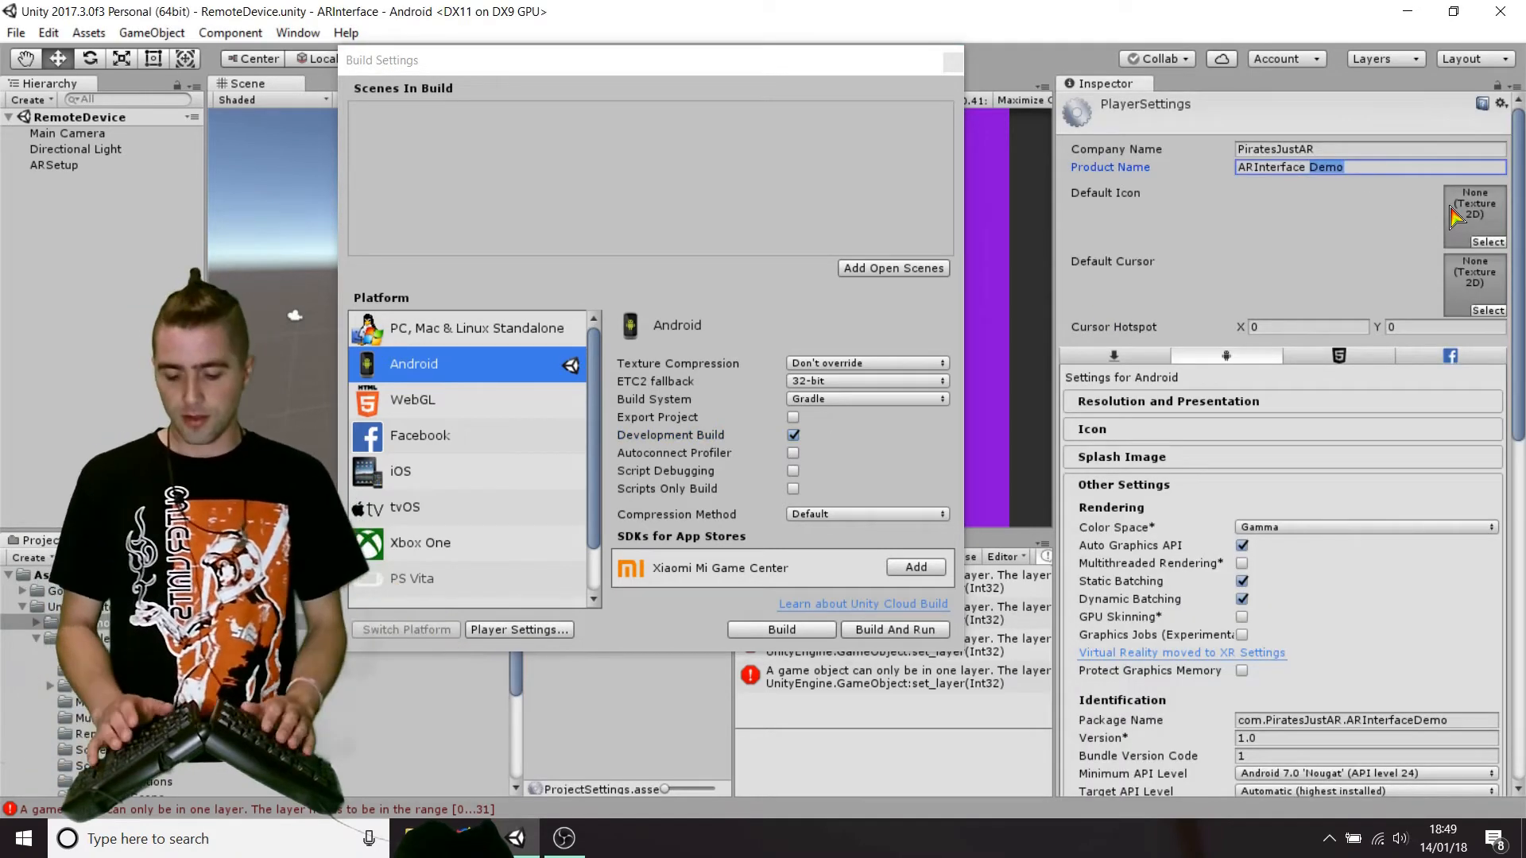
Rename the product to 'ARInterface Remote' and change the package to com.PiratesJustAR.ARInterfaceRemote.
{"action": "type", "text": "ARInterface Re"}
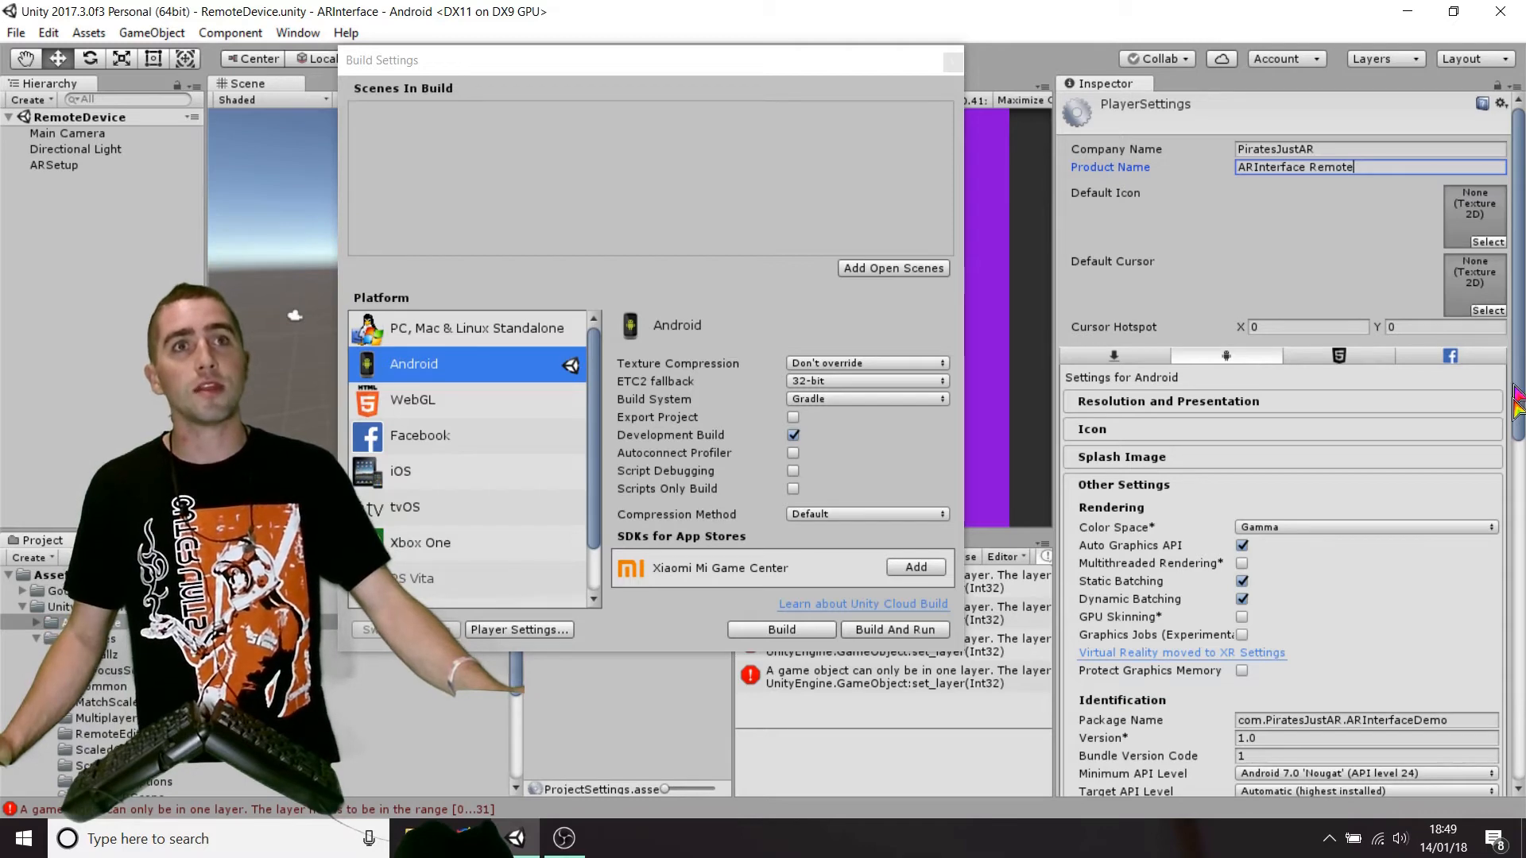
{"action": "scroll", "scroll_direction": "down", "scroll_amount": 3}
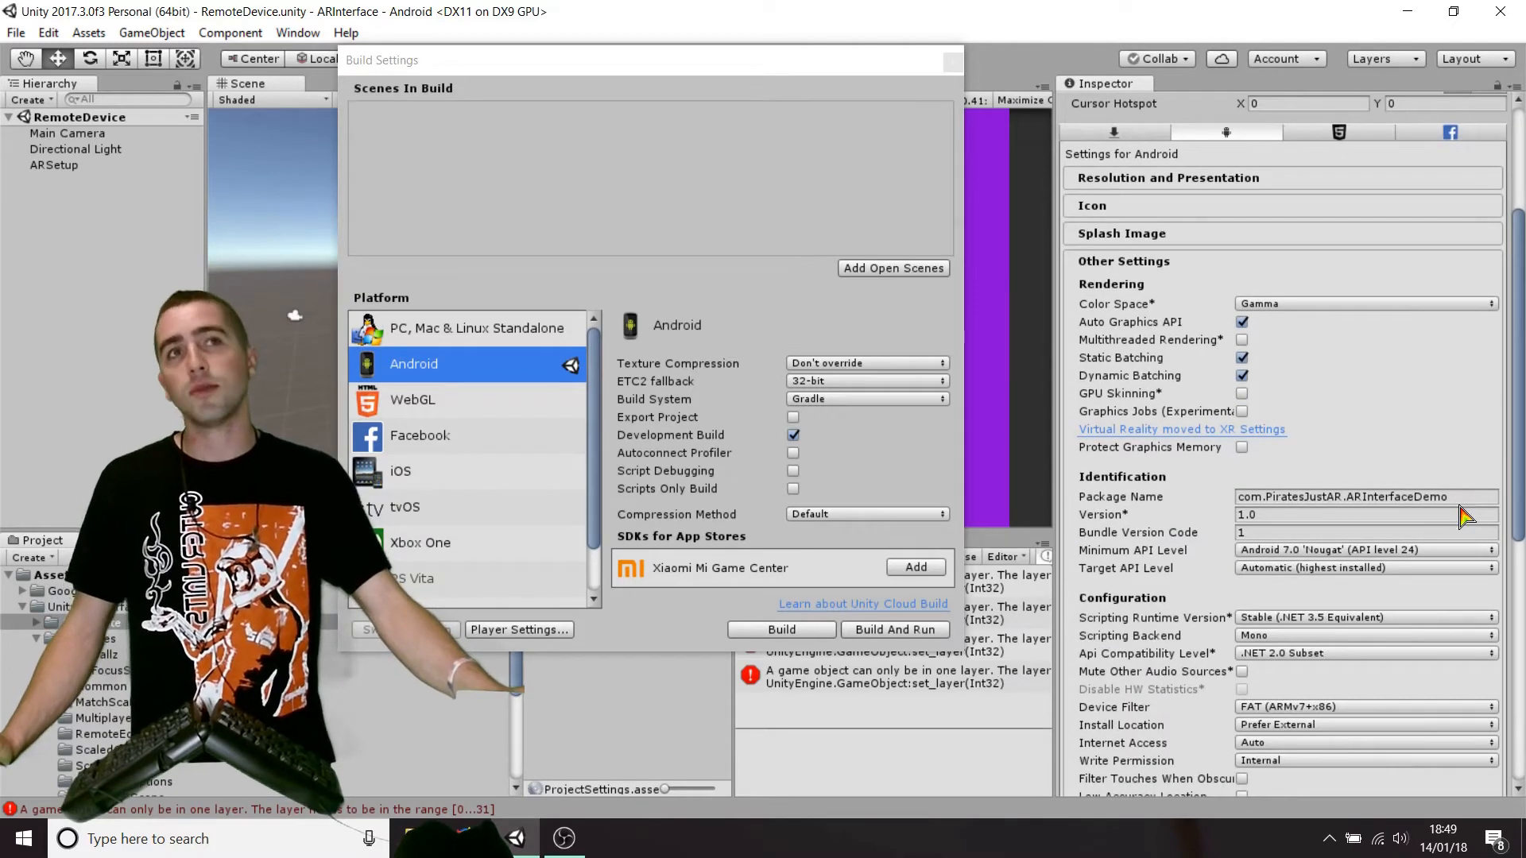
{"action": "left_click", "coordinate": [1362, 496]}
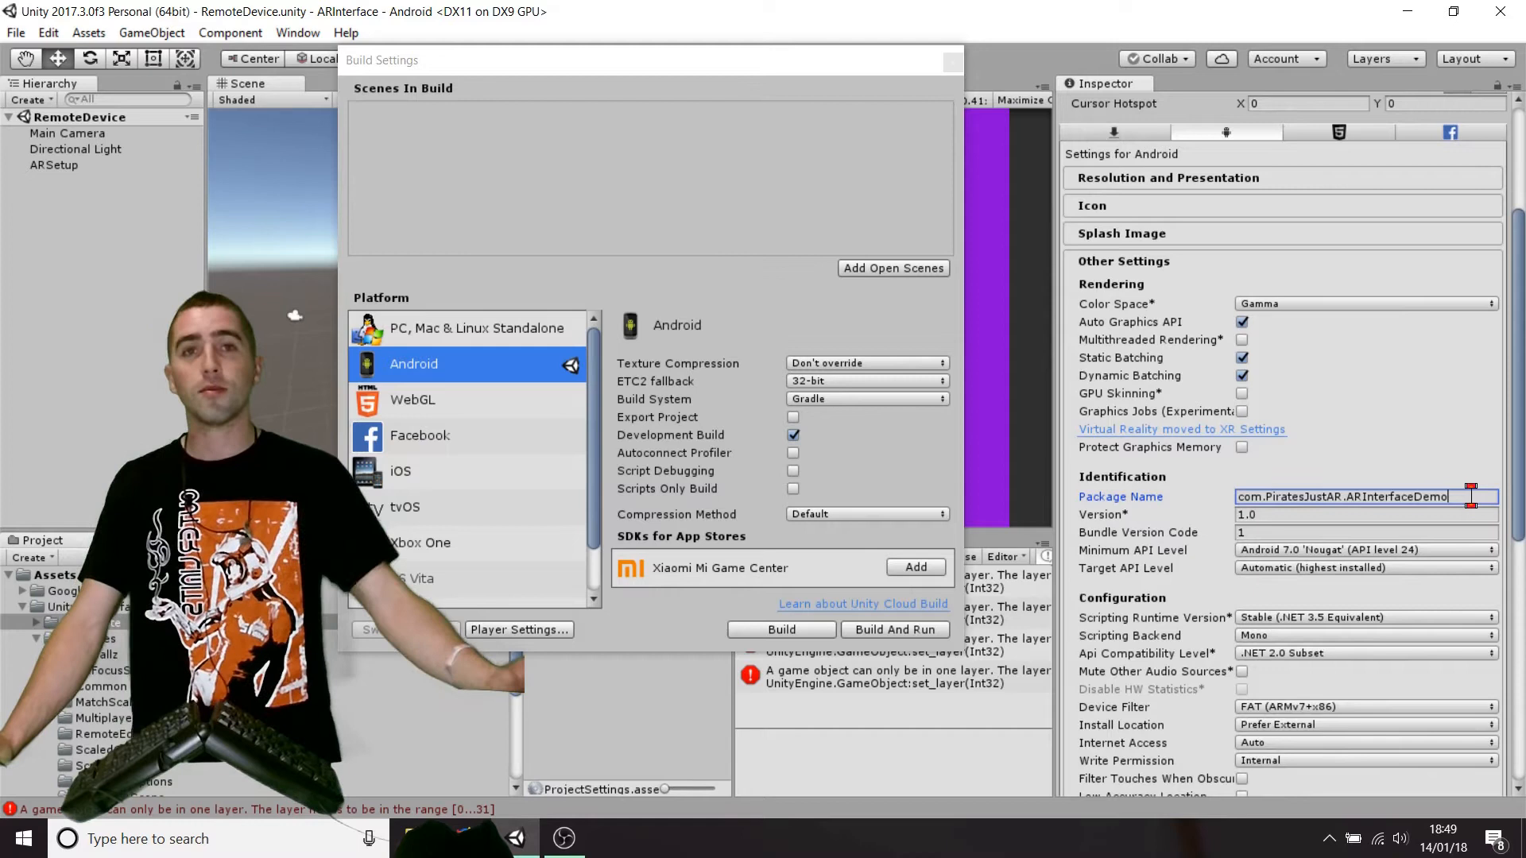
{"action": "key", "text": "BackSpace"}
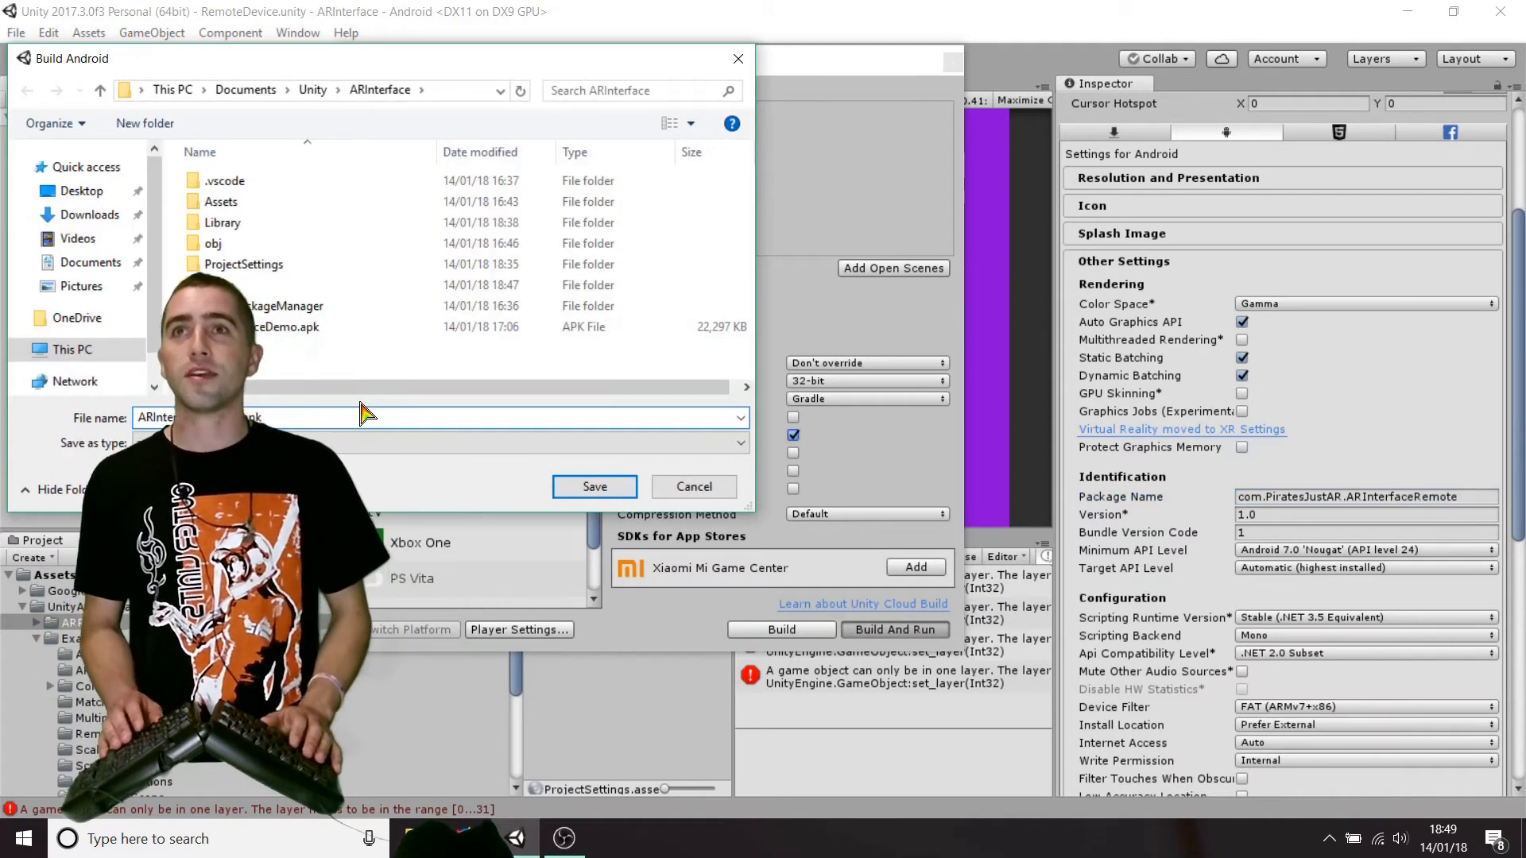
Confirm the save location and let the Android remote app build finish.
{"action": "left_click", "coordinate": [693, 487]}
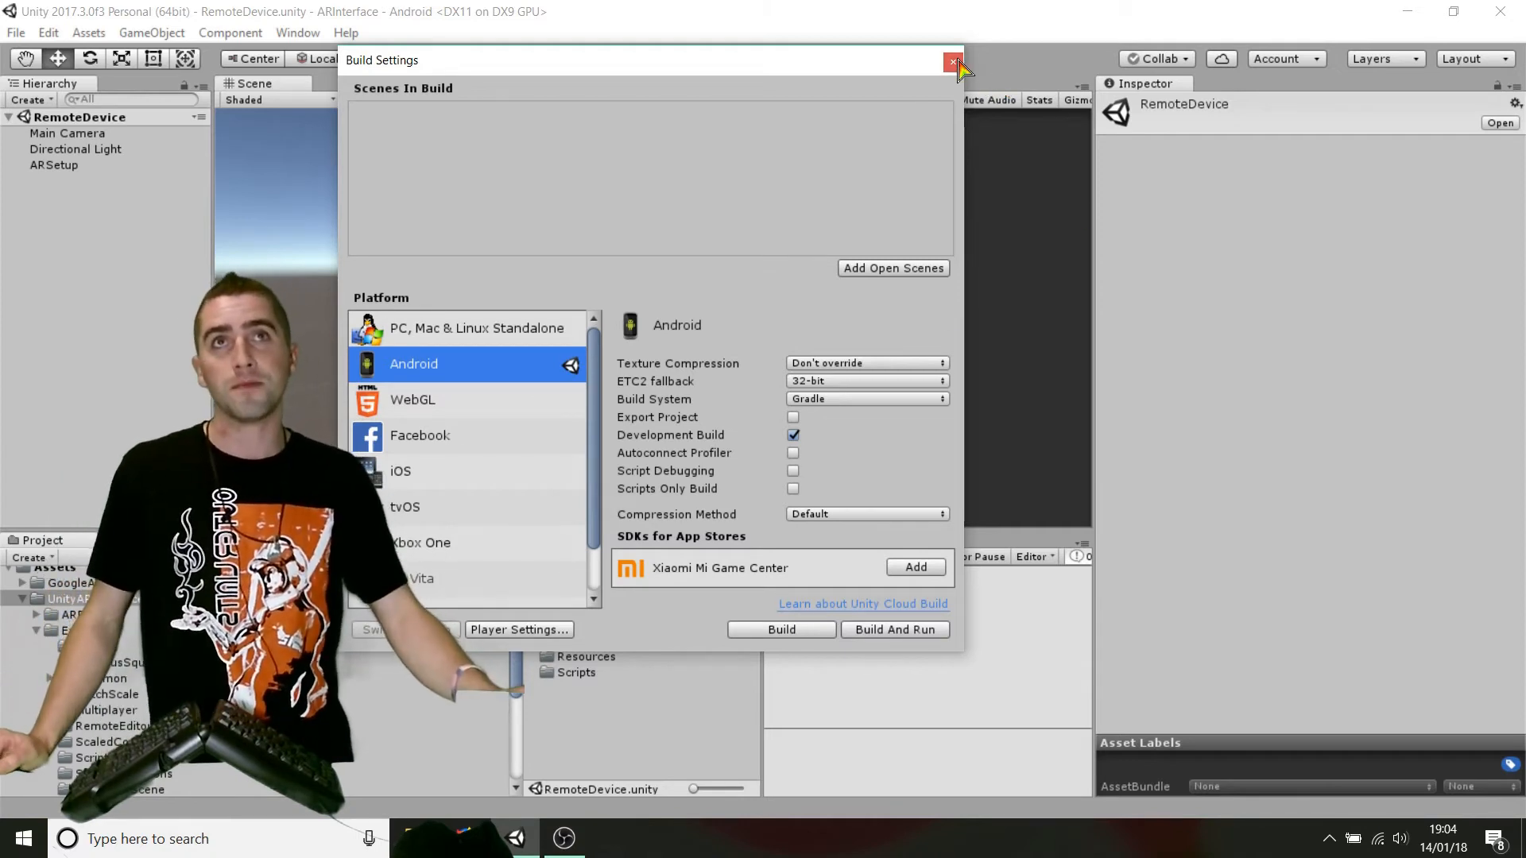
Close Build Settings and open the SimpleARRemote scene from UnityARInterface > Examples.
{"action": "left_click", "coordinate": [952, 60]}
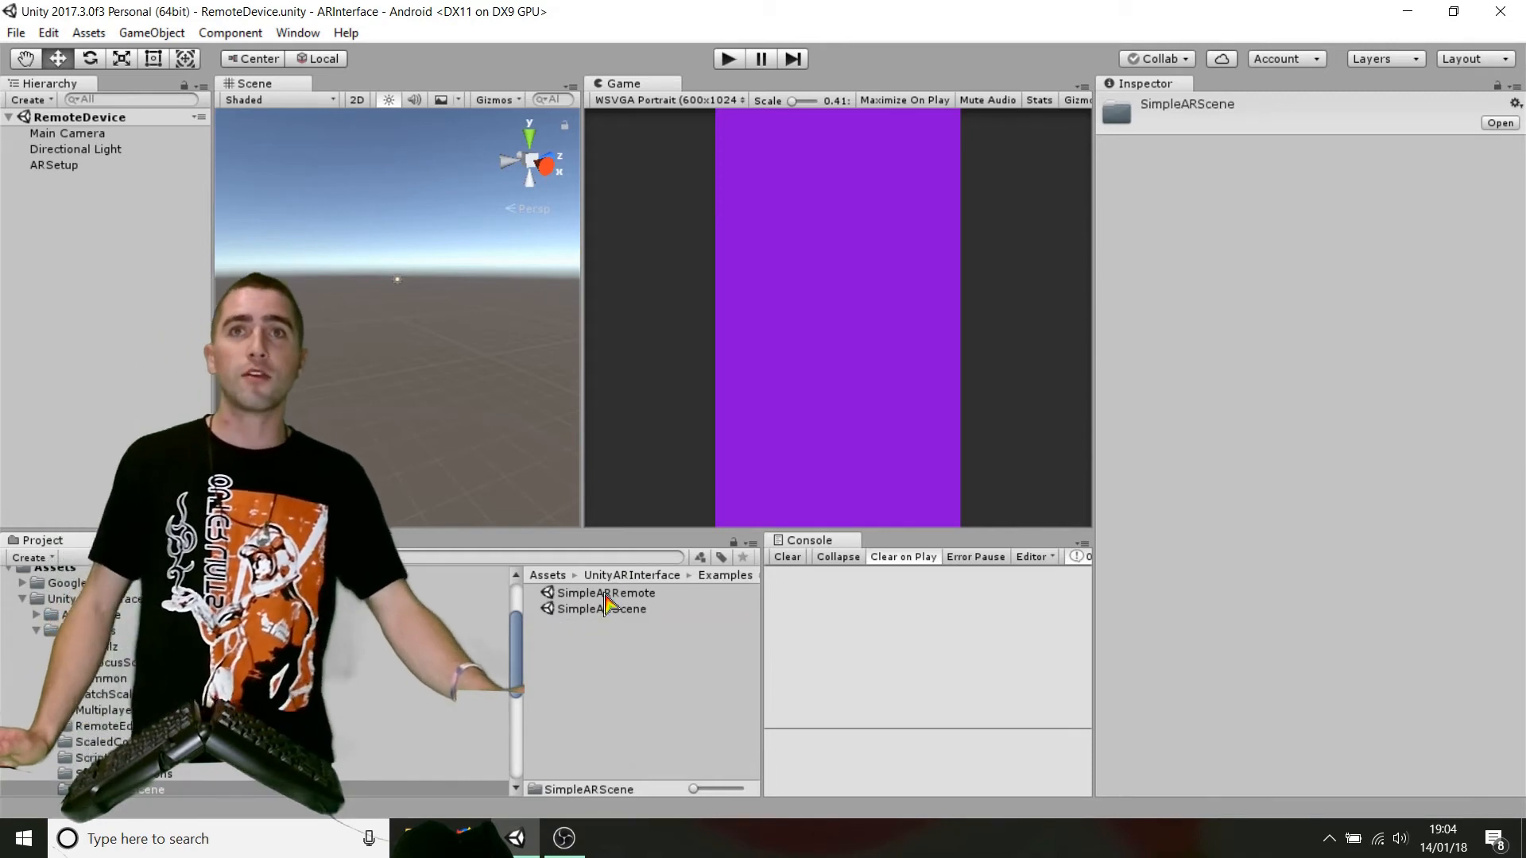
{"action": "left_click", "coordinate": [604, 592]}
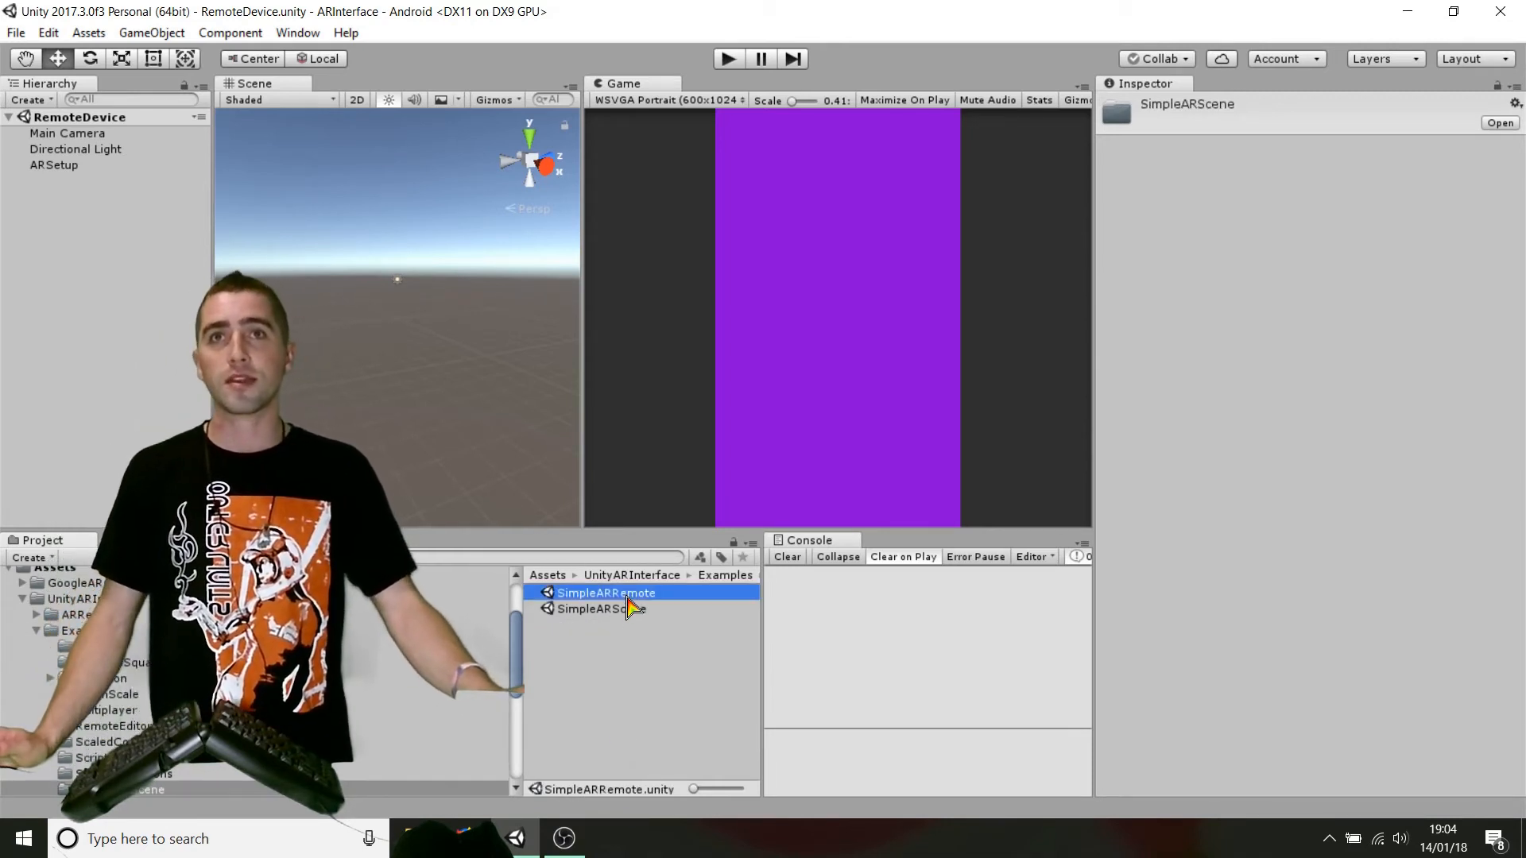
{"action": "double_click", "coordinate": [606, 592]}
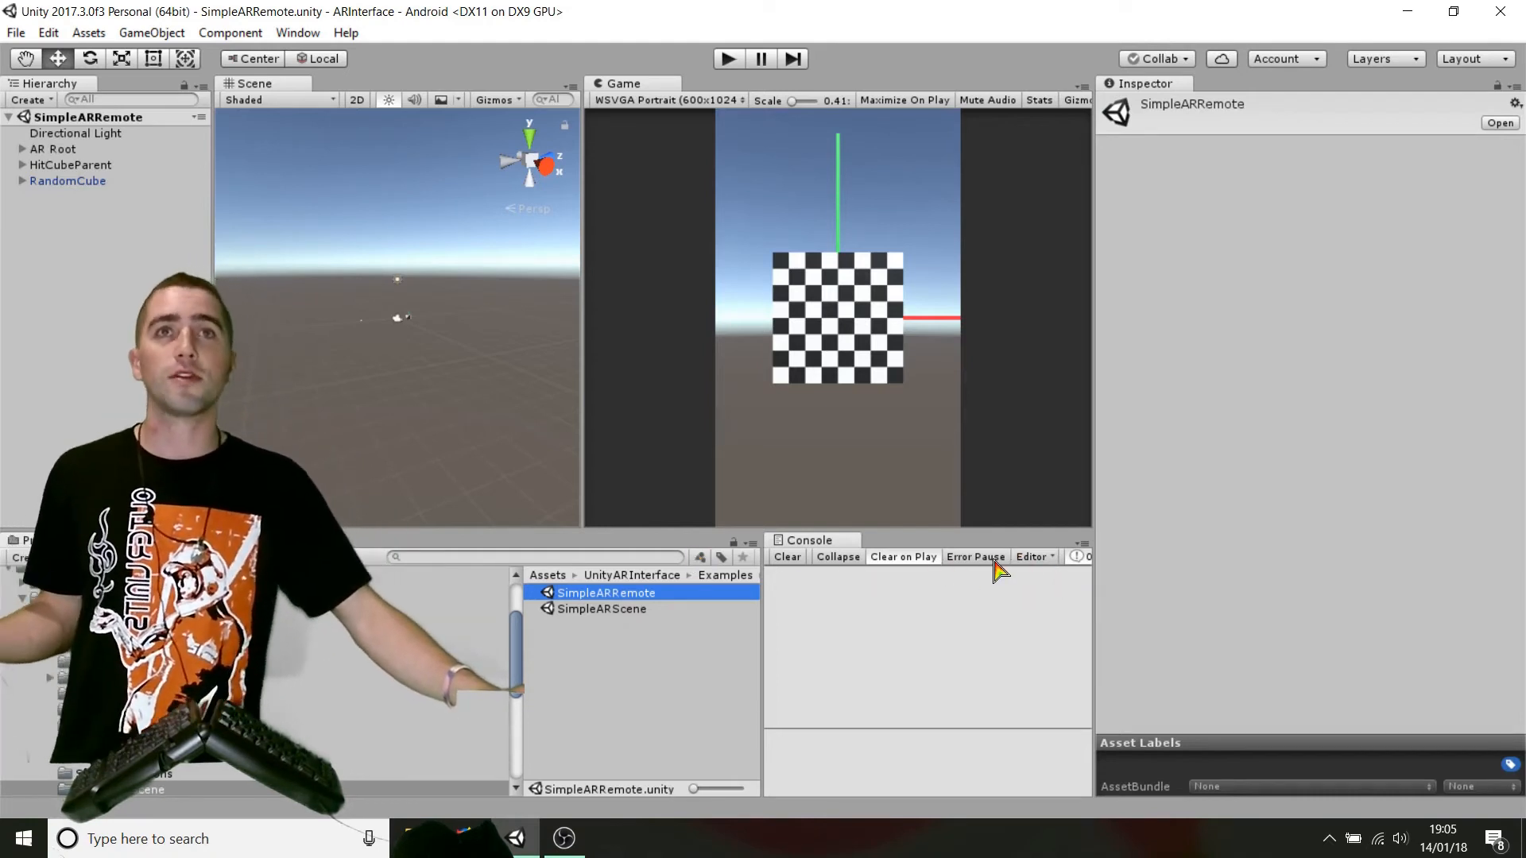
{"action": "left_click", "coordinate": [1031, 555]}
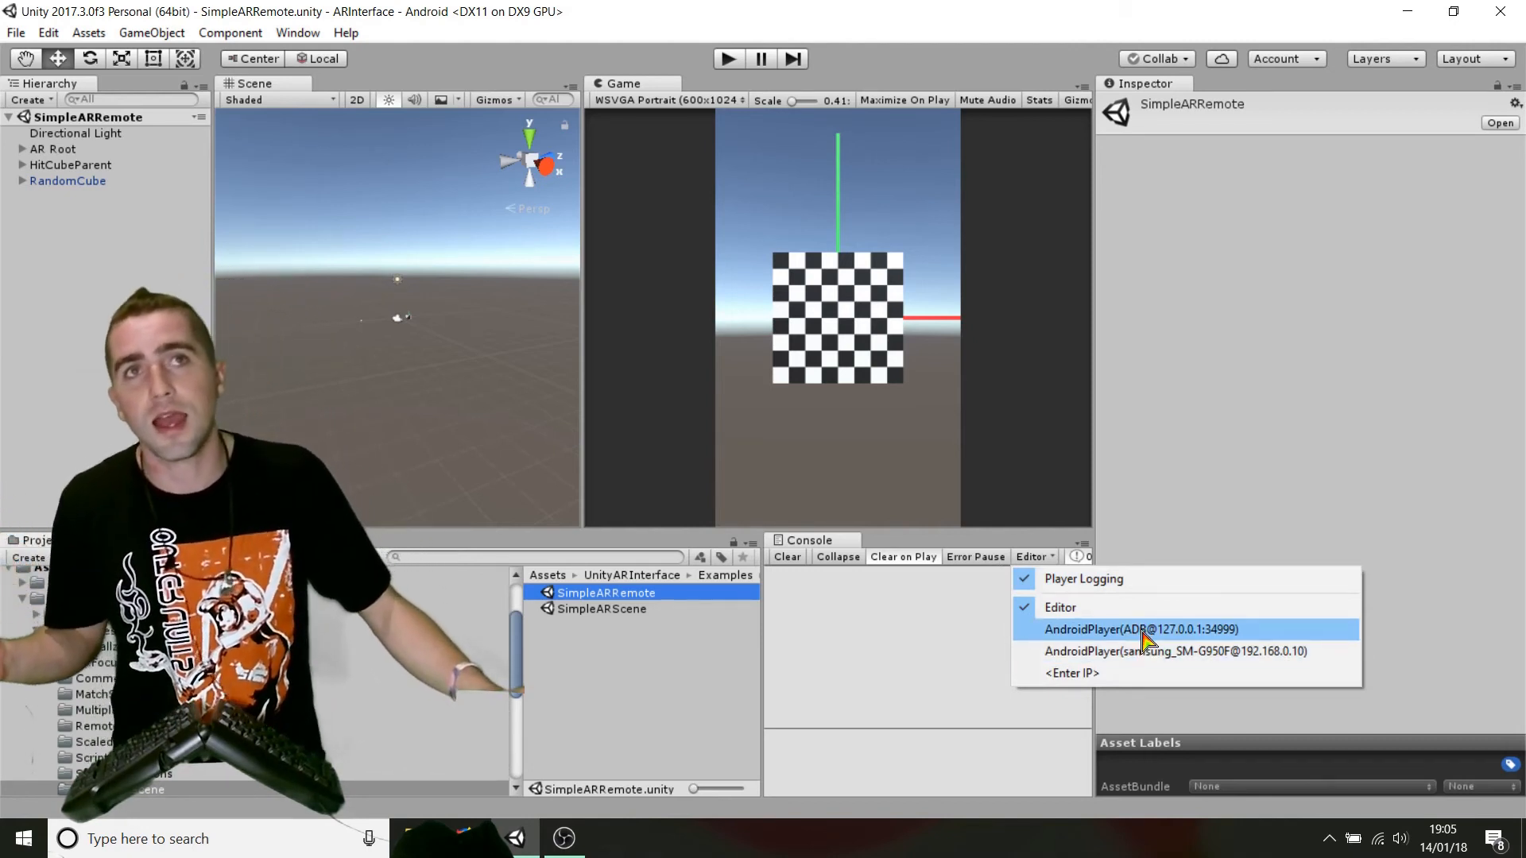
{"action": "left_click", "coordinate": [1137, 628]}
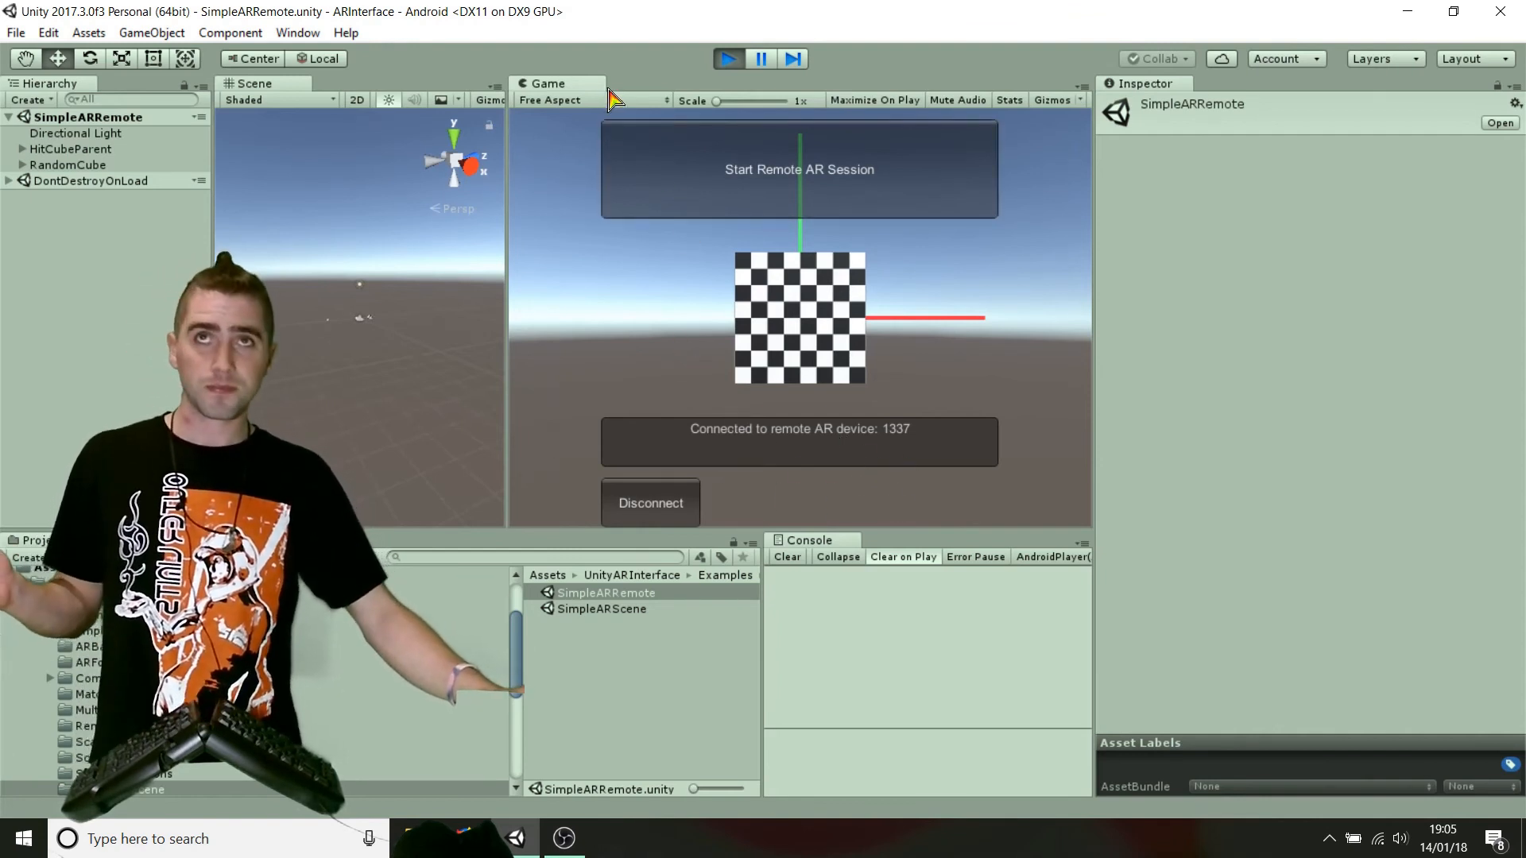
Switch the Game view resolution to WSVGA Portrait (600x1024).
{"action": "left_click", "coordinate": [589, 99]}
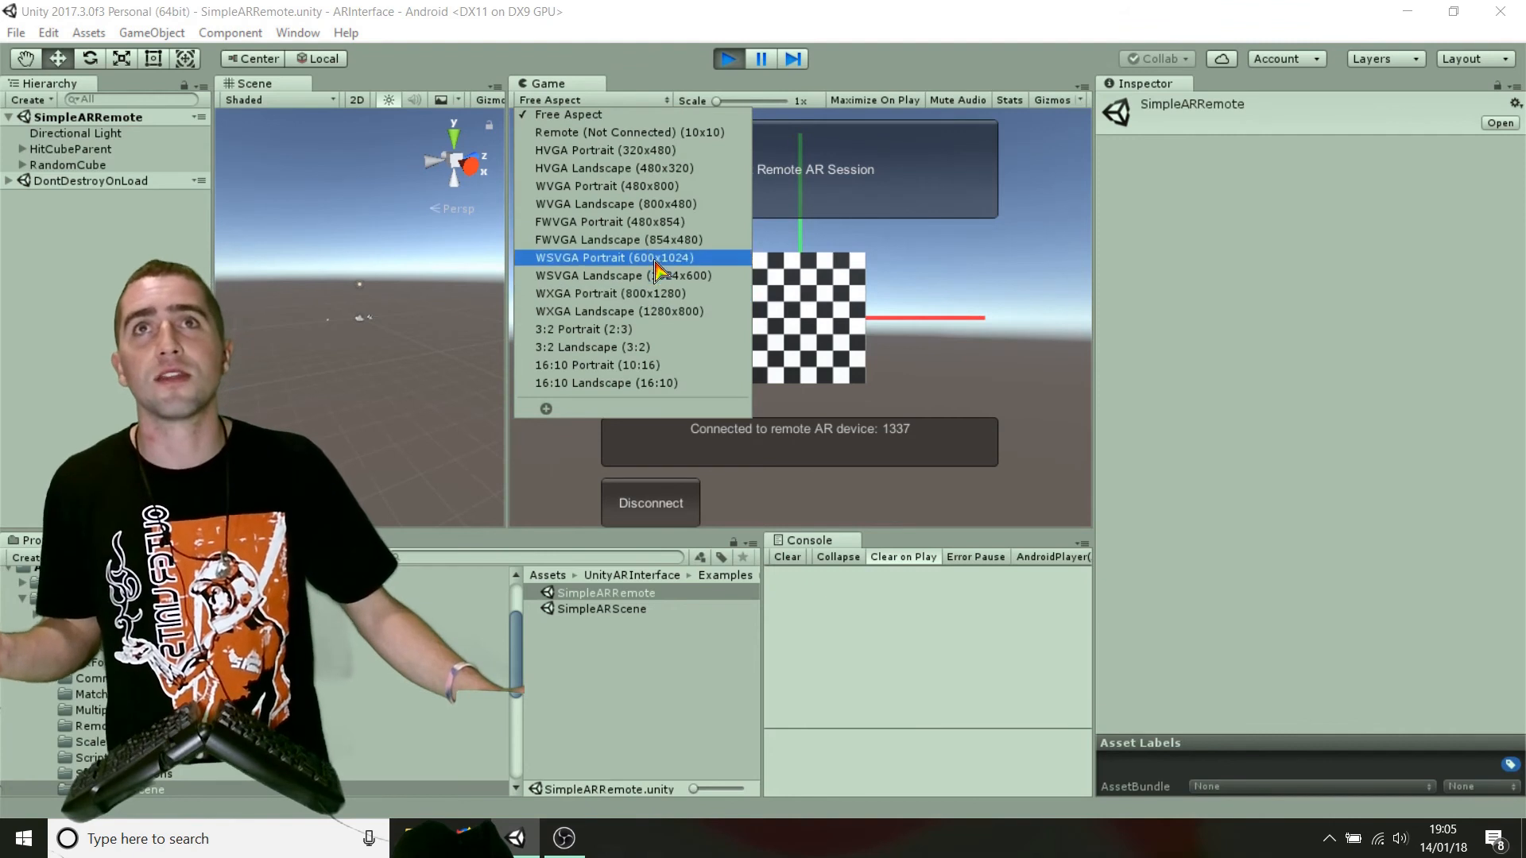
{"action": "left_click", "coordinate": [611, 258]}
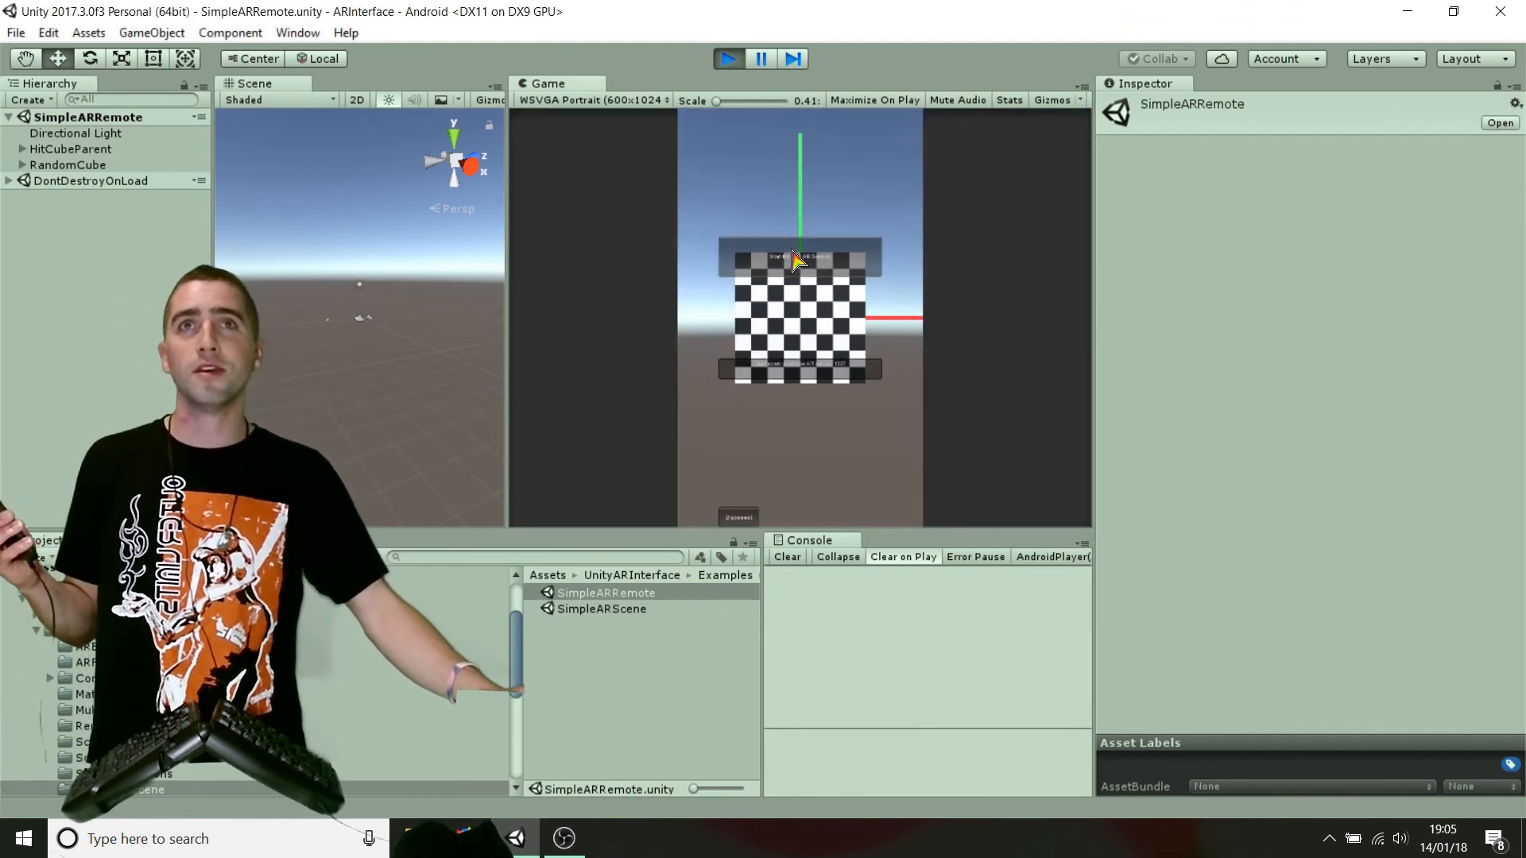